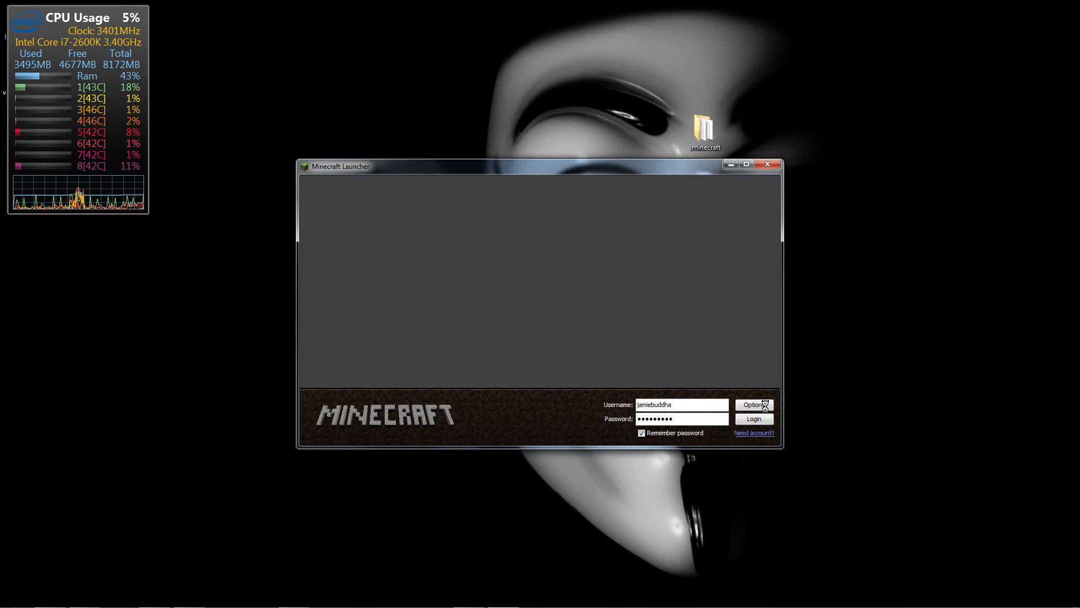
# Force a fresh game update from the launcher options and log in to Minecraft 1.0.0.
pyautogui.click(754, 404)
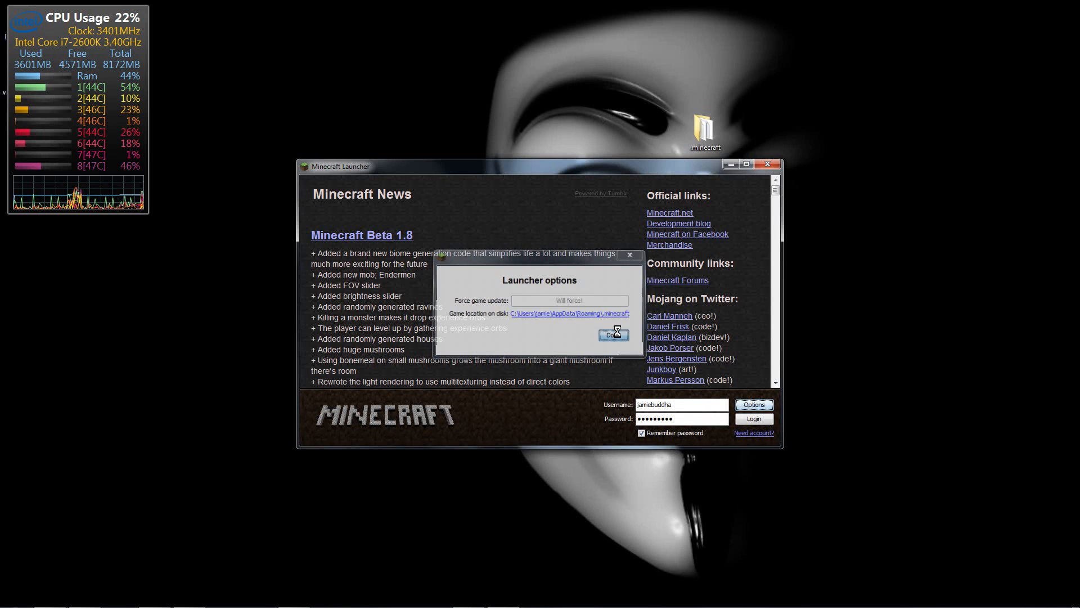
pyautogui.click(612, 335)
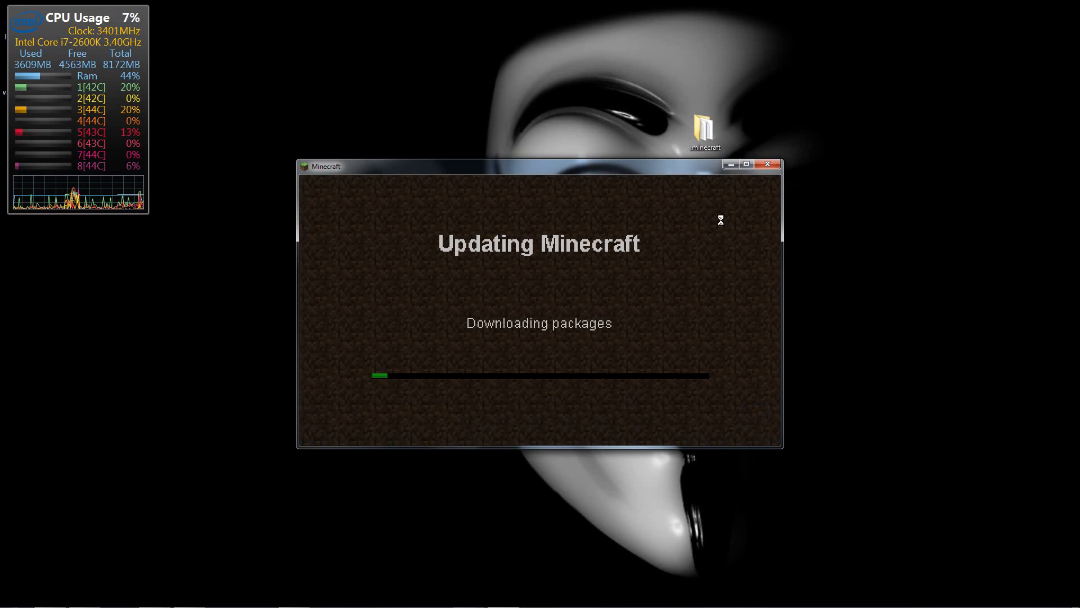
pyautogui.moveTo(538, 167); pyautogui.dragTo(365, 223)
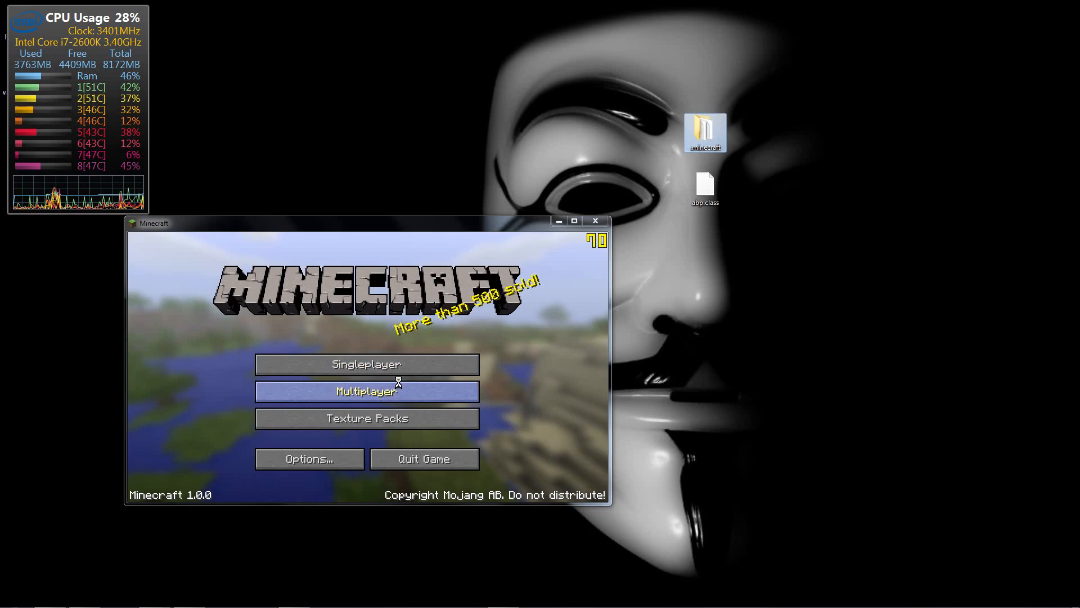
# Attempt to join a multiplayer server, hit the invalid server key error, and close the game.
pyautogui.click(366, 390)
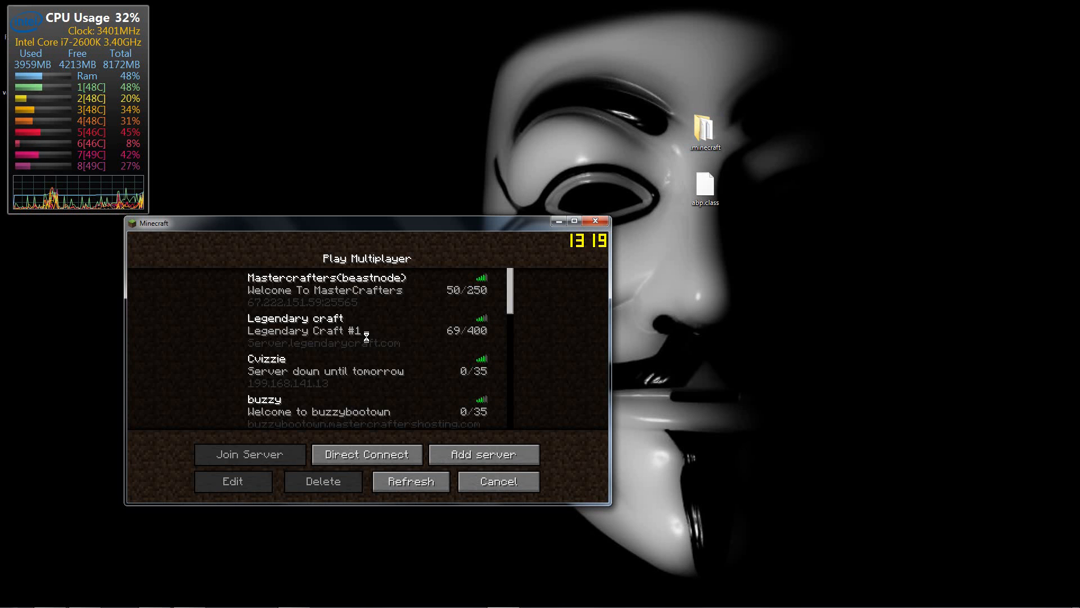
pyautogui.click(249, 454)
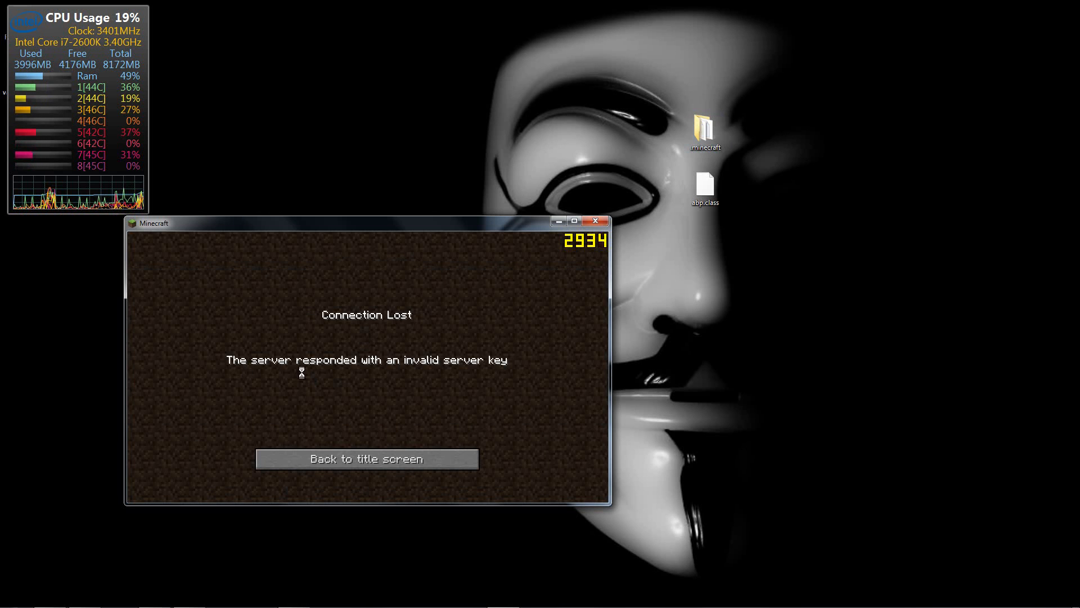
pyautogui.click(365, 458)
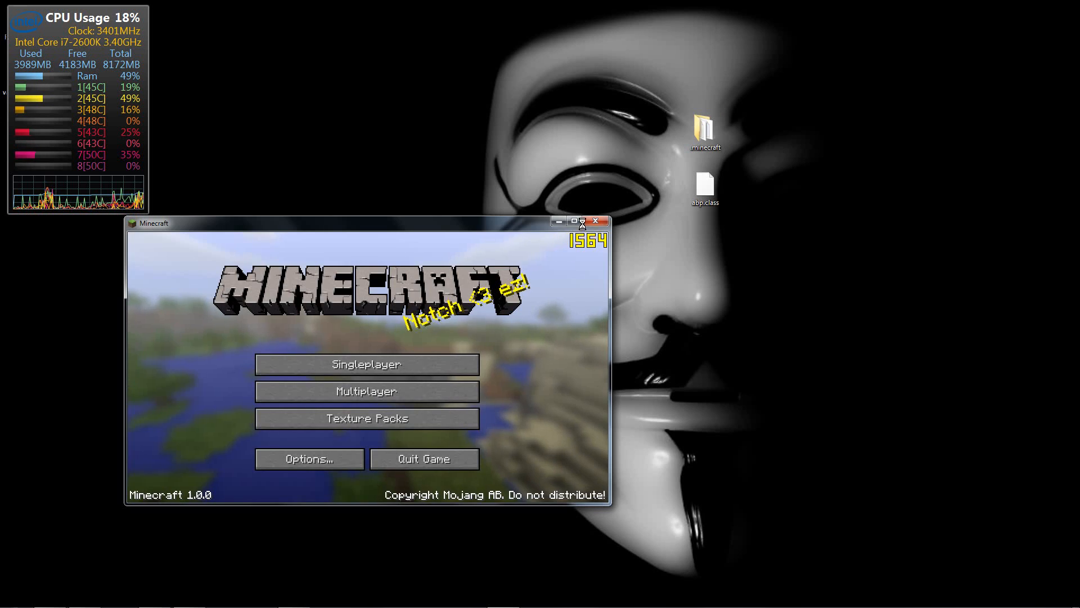
pyautogui.click(594, 220)
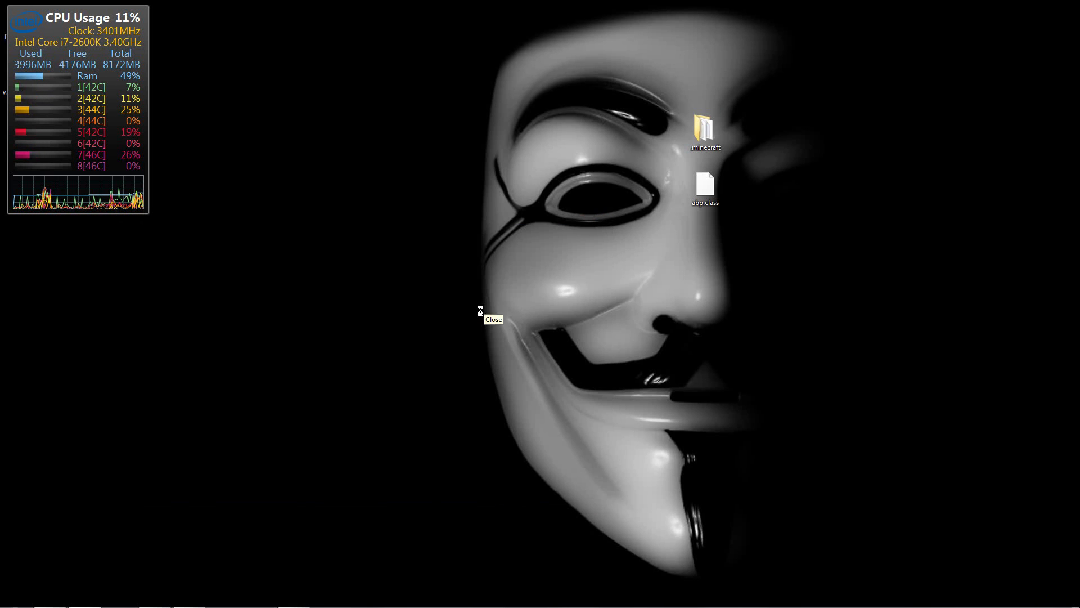
# Search %appdata% from Start and navigate into the .minecraft bin folder.
pyautogui.click(15, 596)
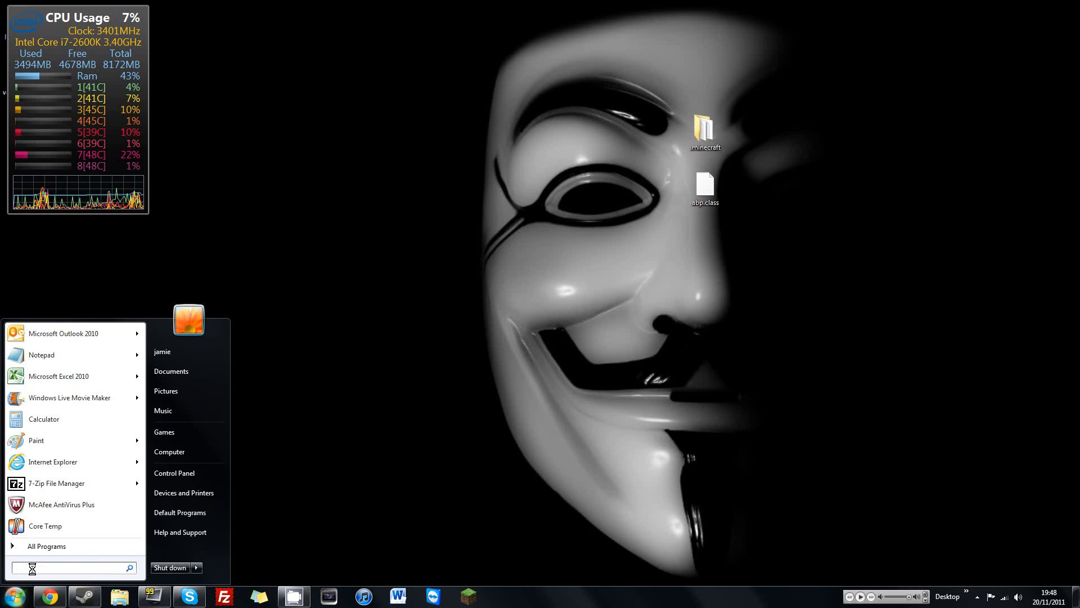
pyautogui.write('5')
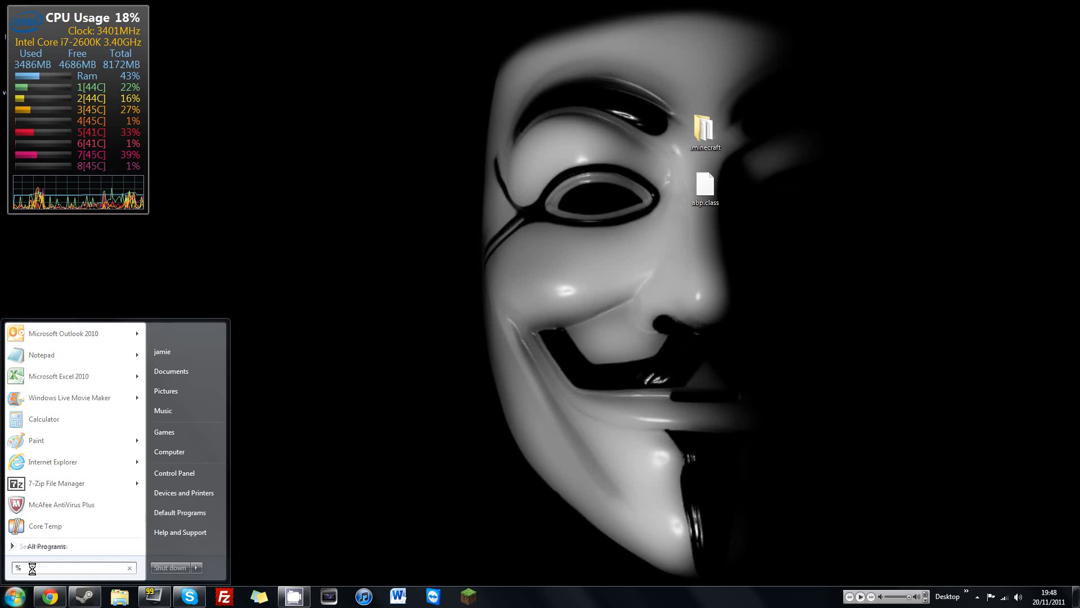
pyautogui.write('%ap')
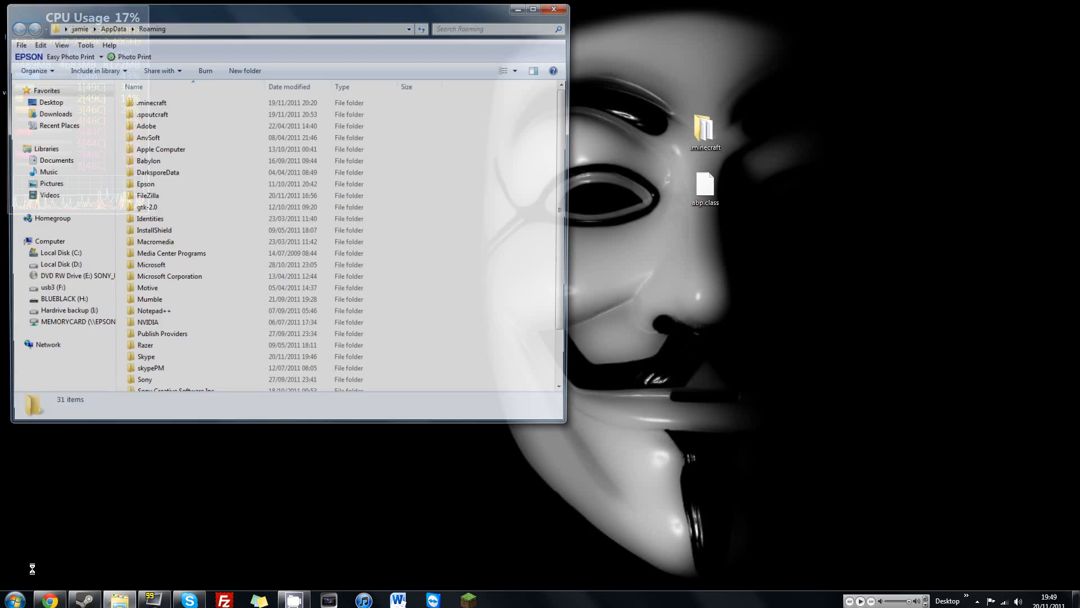
pyautogui.doubleClick(152, 103)
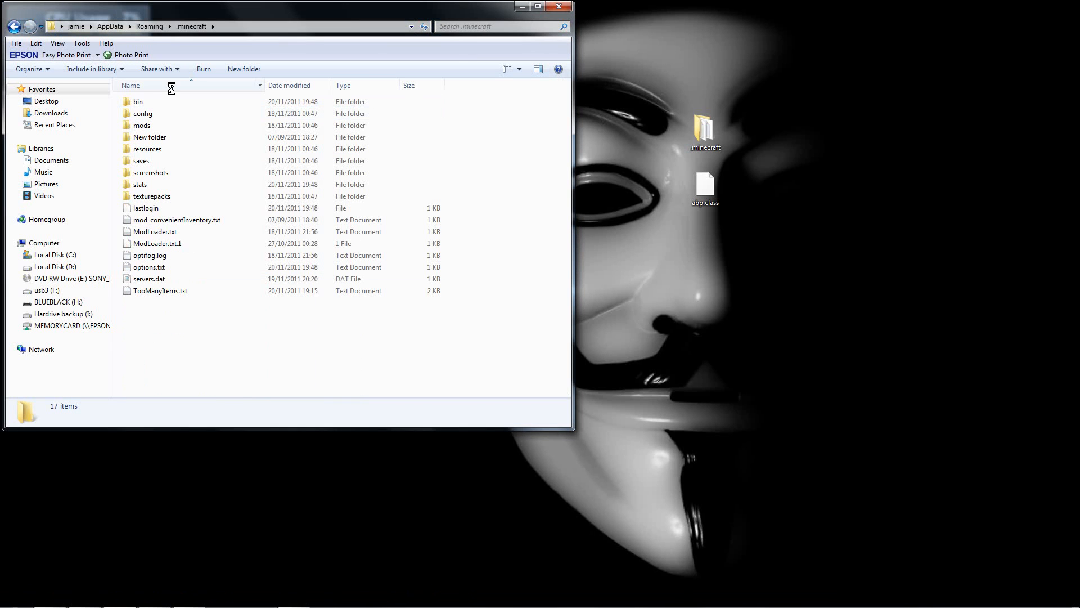
pyautogui.doubleClick(139, 101)
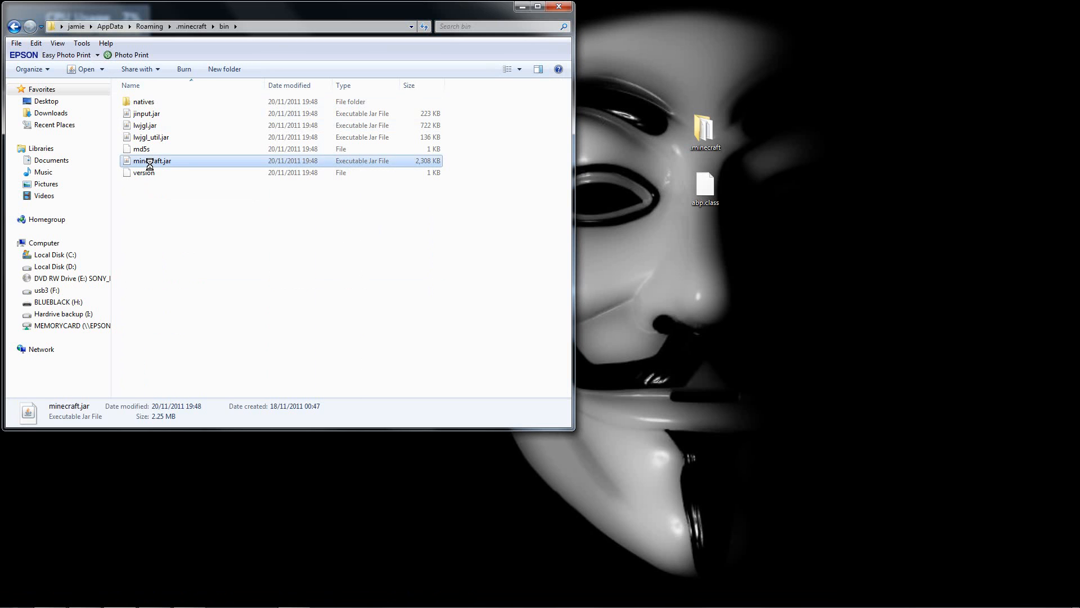
# Open minecraft.jar as an archive with 7-Zip.
pyautogui.rightClick(152, 161)
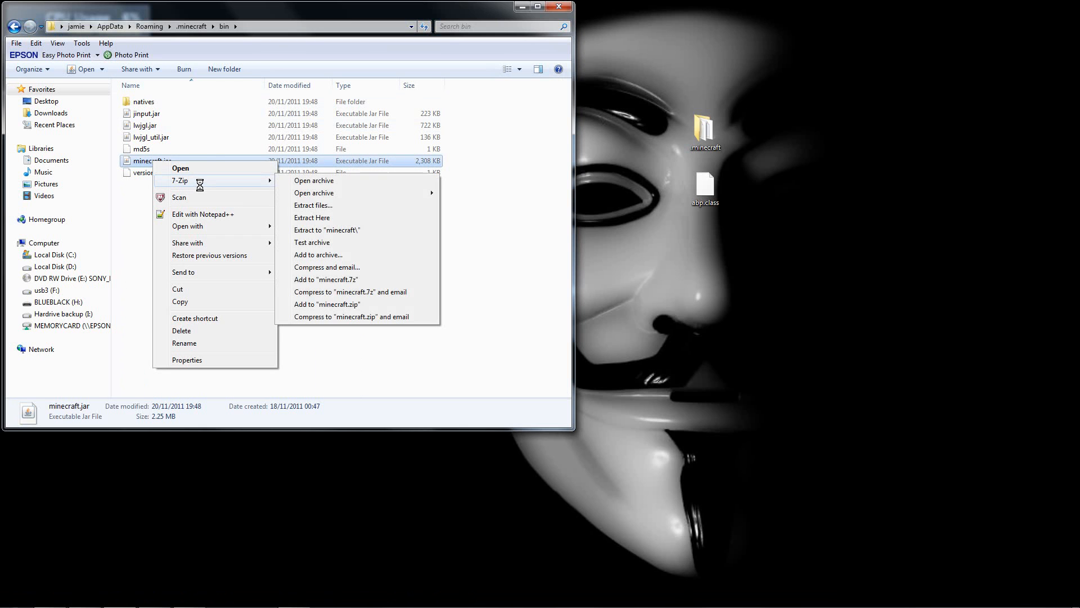
pyautogui.click(314, 180)
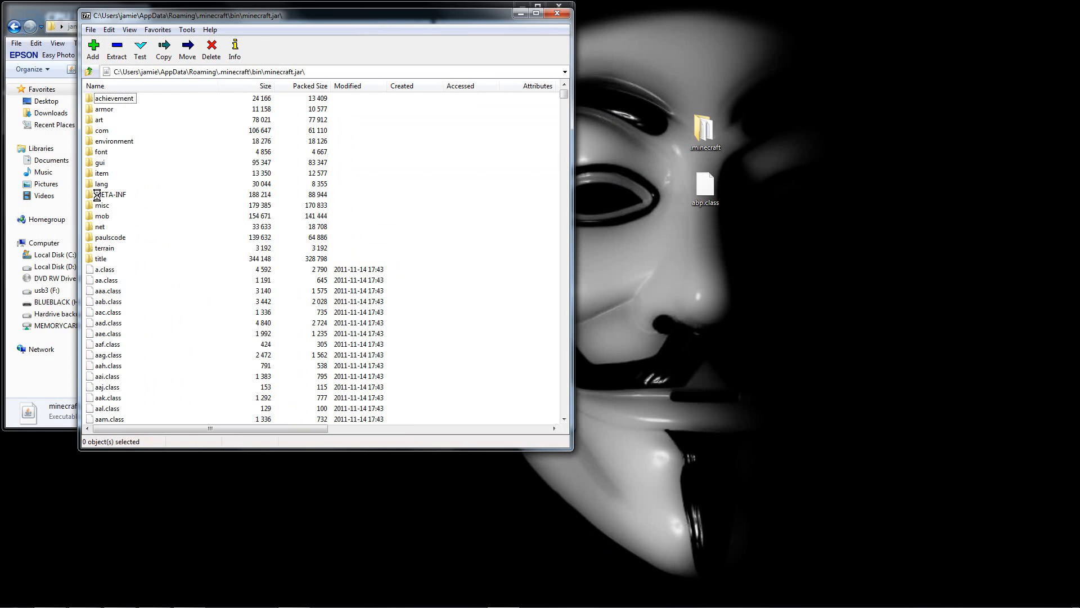
# Delete MOJANG_C.SF and MOJANG_C.DSA from the jar's META-INF folder.
pyautogui.click(111, 195)
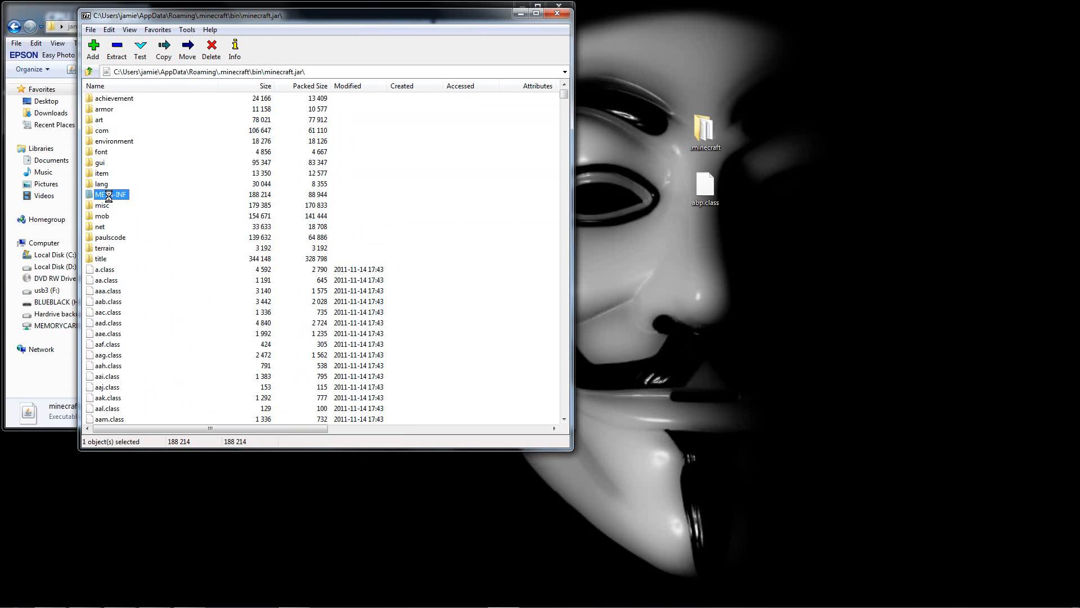
pyautogui.doubleClick(110, 193)
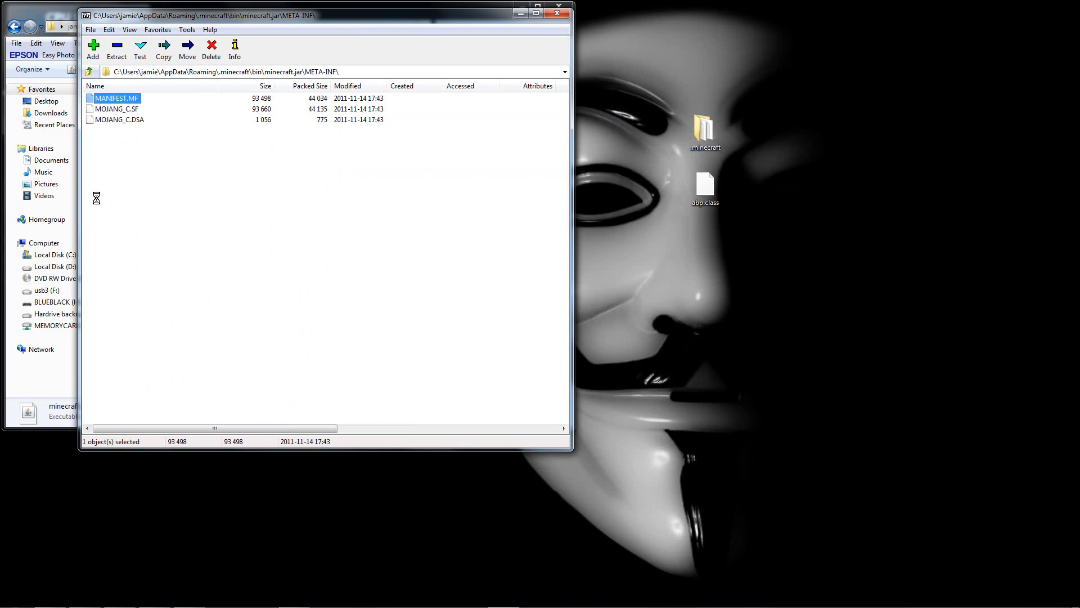
pyautogui.click(116, 108)
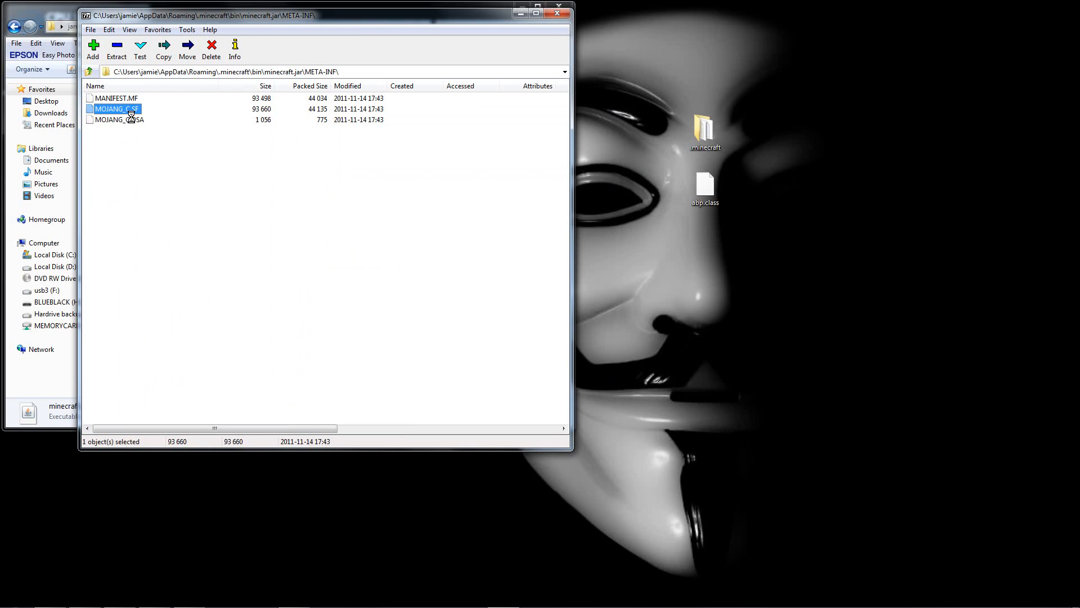
pyautogui.click(120, 119)
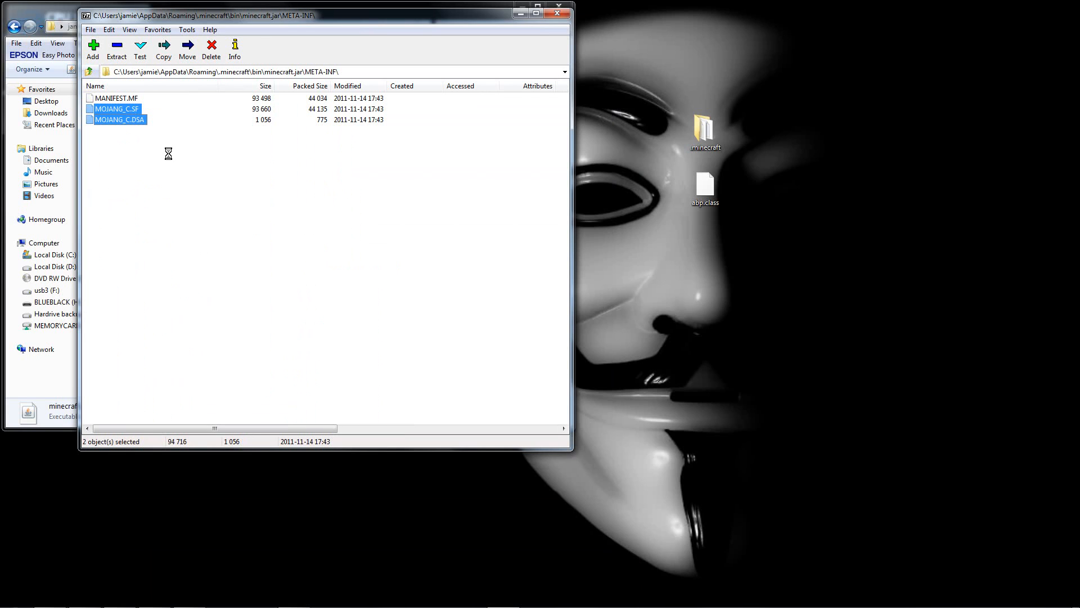
pyautogui.click(210, 48)
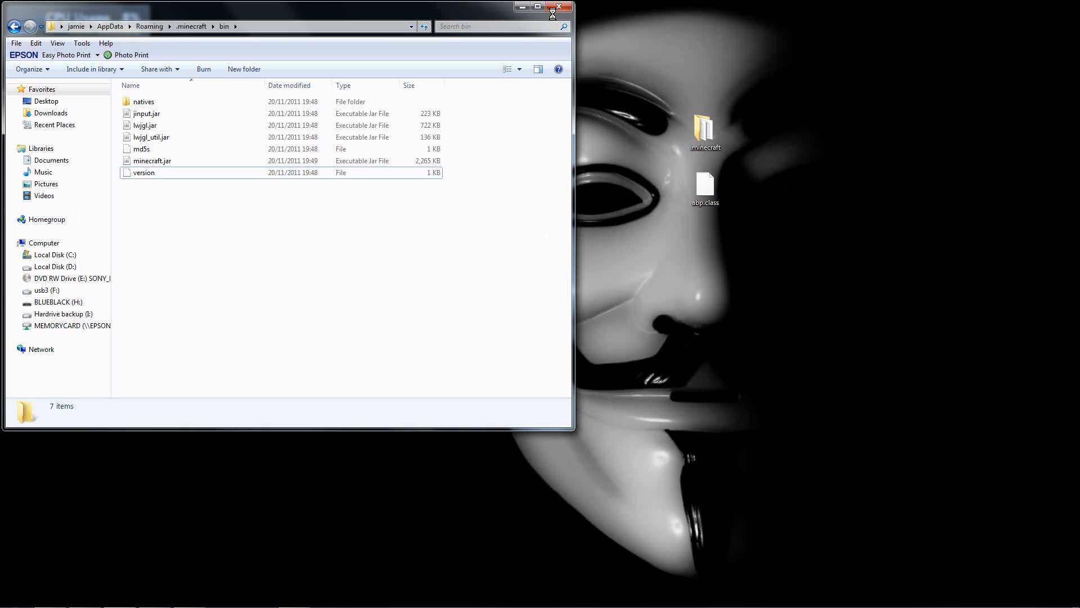
# Relaunch Minecraft, pick the Mastercrafters server from the multiplayer list, then quit the game.
pyautogui.click(558, 6)
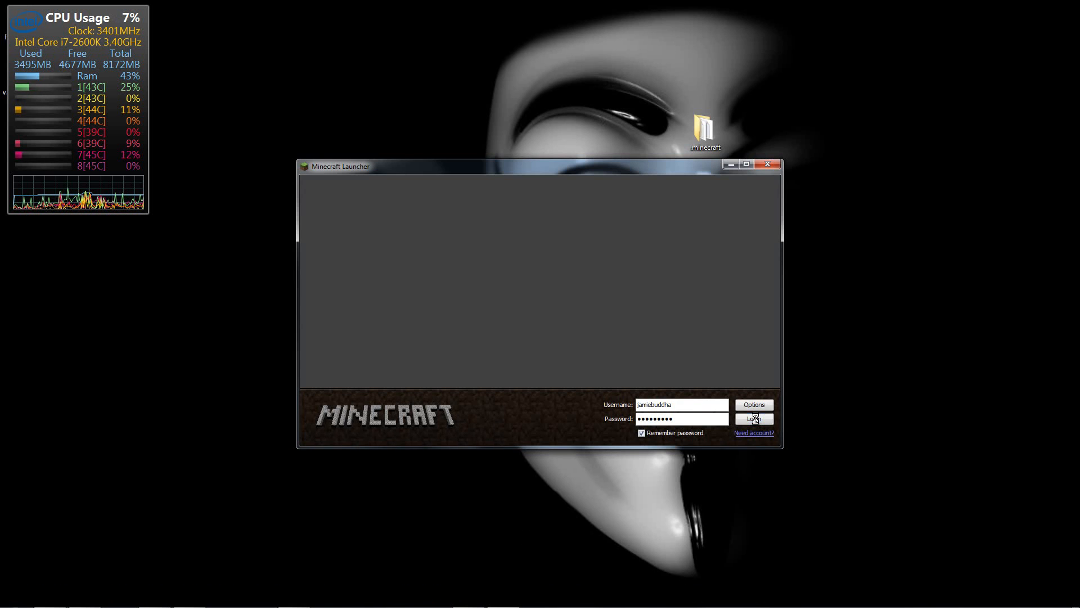
pyautogui.click(754, 418)
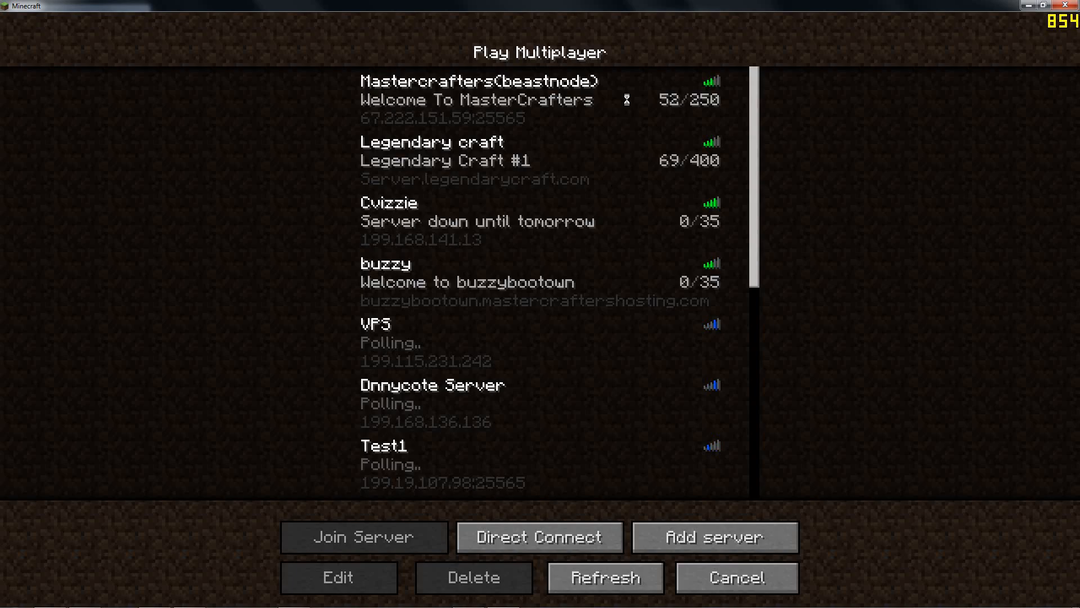
pyautogui.click(364, 537)
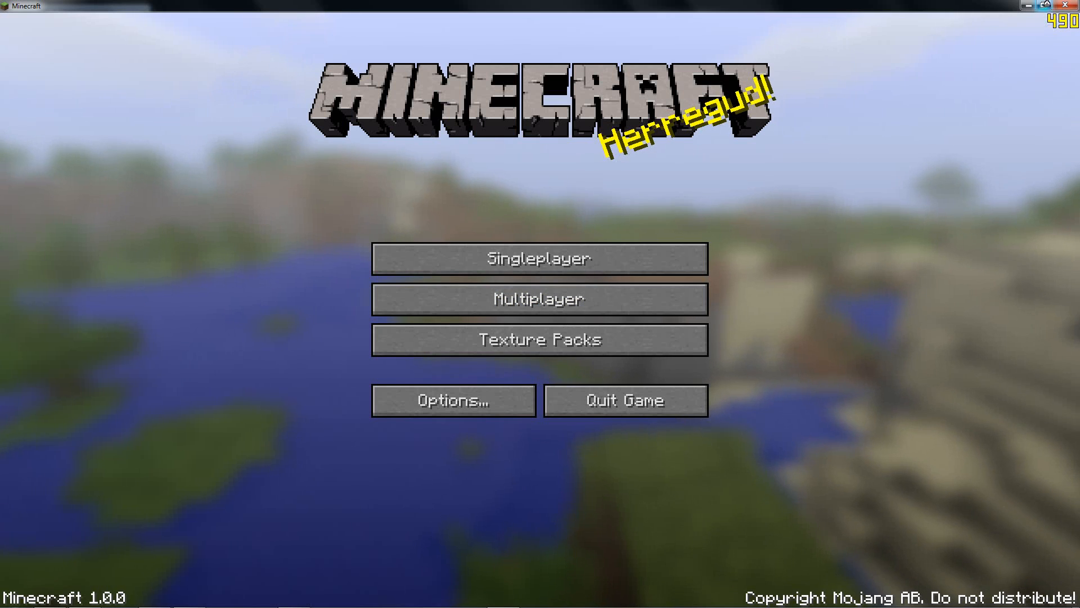
pyautogui.click(625, 400)
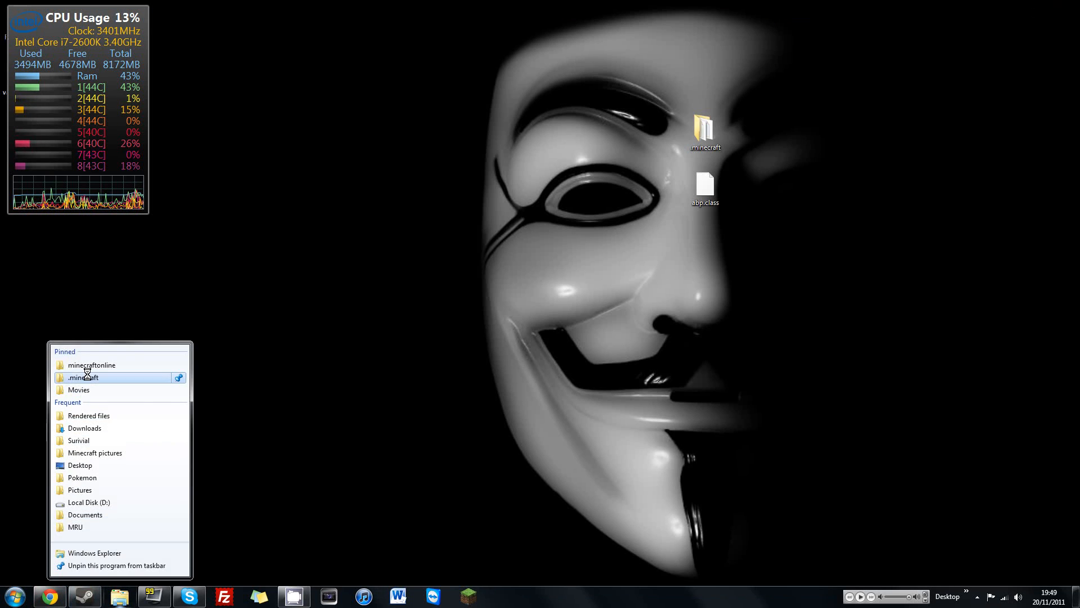
# Replace the old .minecraft folder in Roaming with the desktop copy and close Explorer.
pyautogui.click(82, 377)
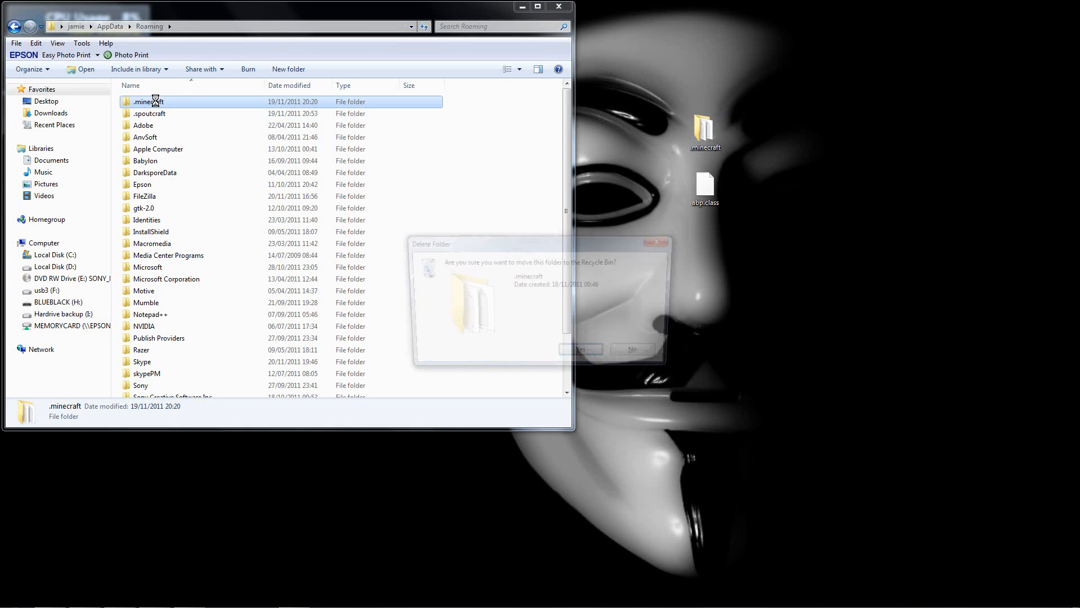
pyautogui.click(580, 349)
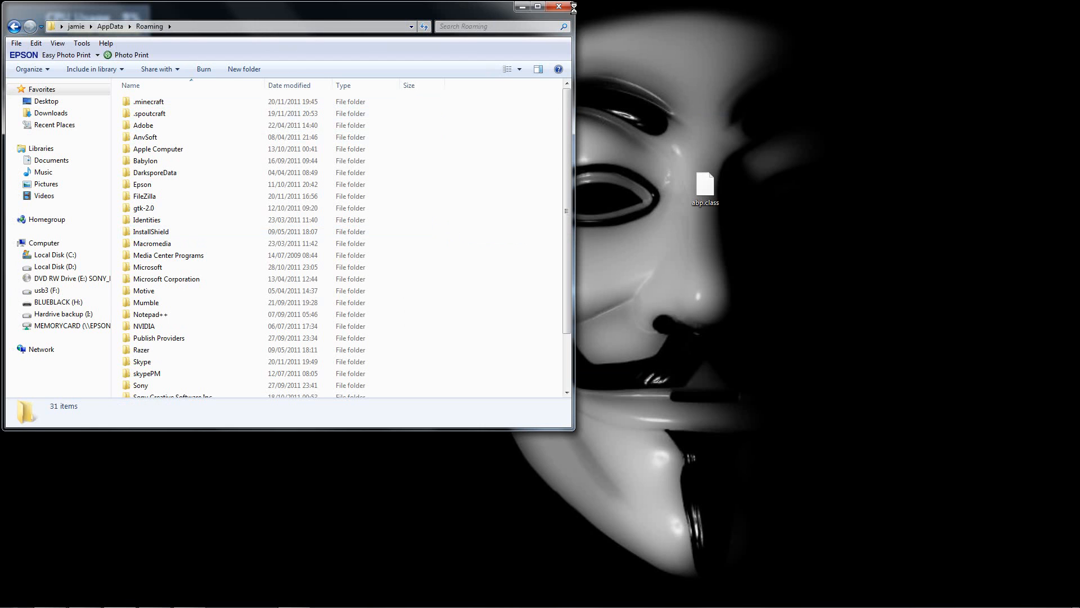
pyautogui.click(559, 7)
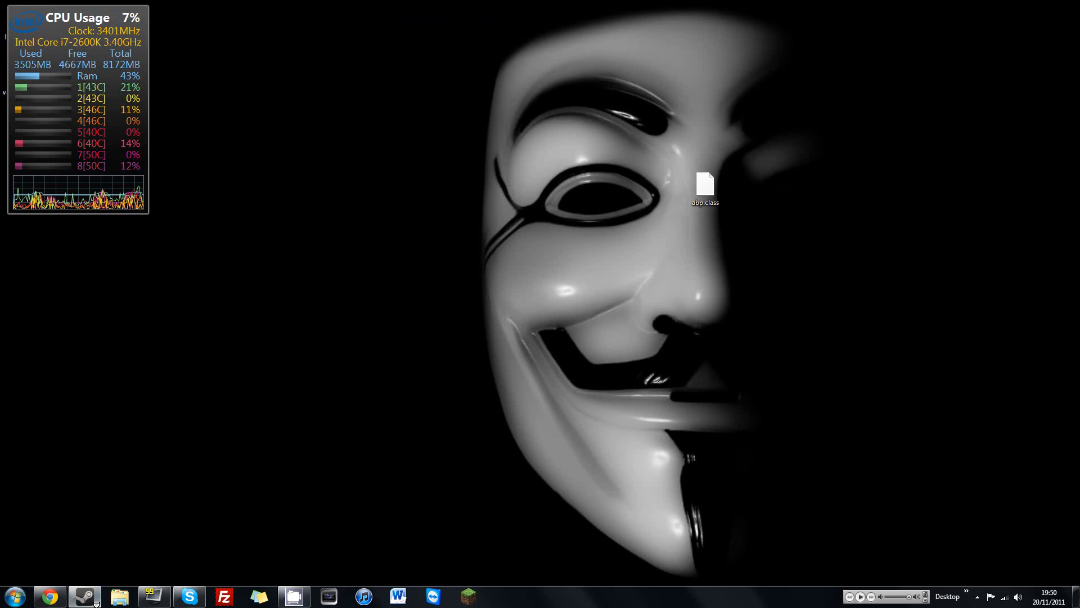
# Search %appdata% from Start, landing in the wrong AppData folder and closing it.
pyautogui.click(15, 596)
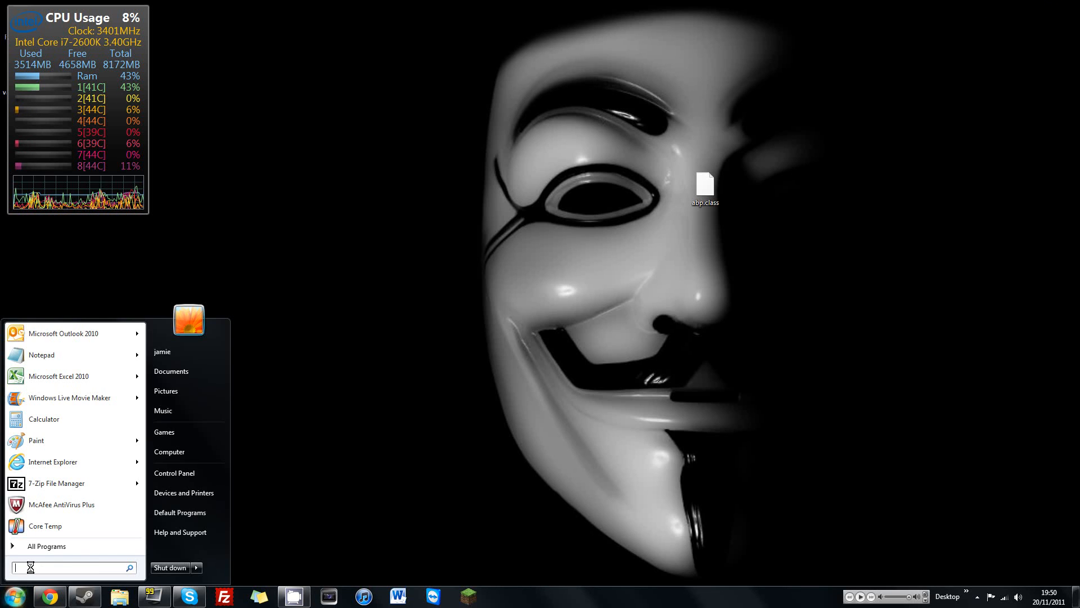
pyautogui.write('%appdata%')
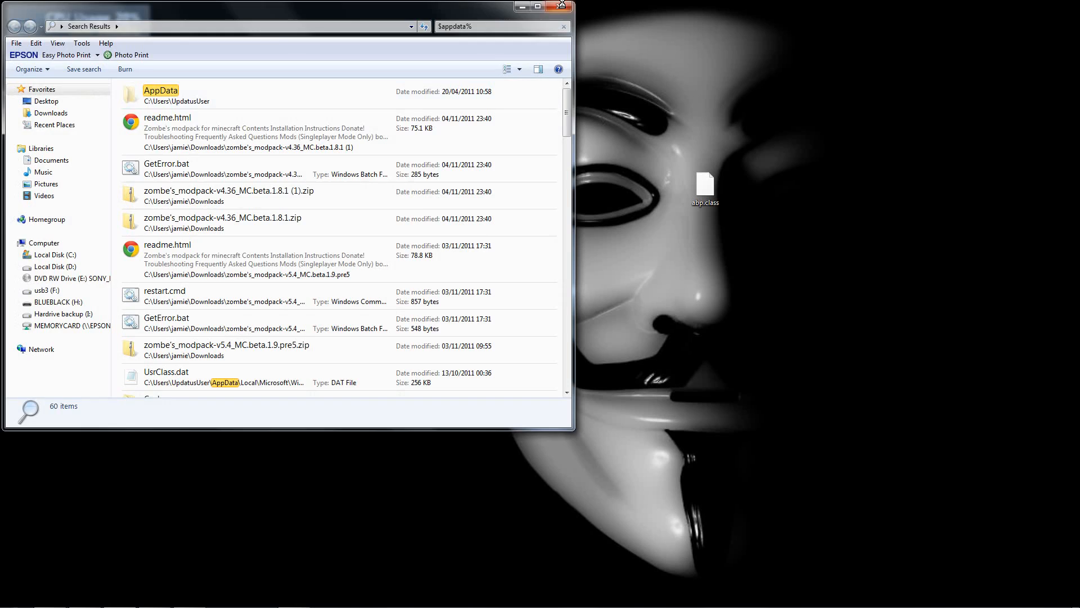
pyautogui.click(14, 596)
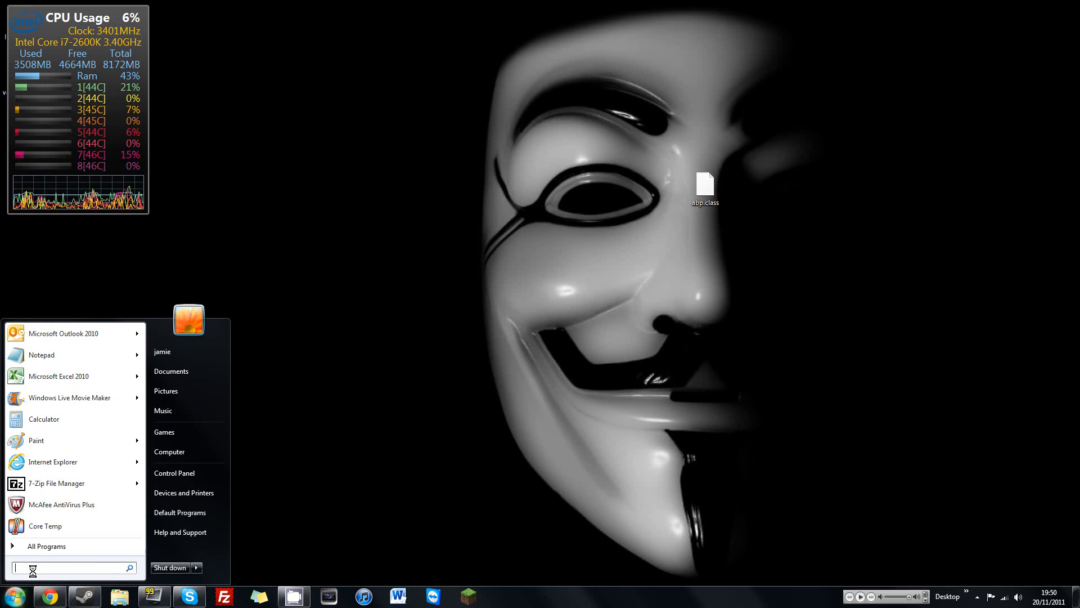
pyautogui.write('%appdata%')
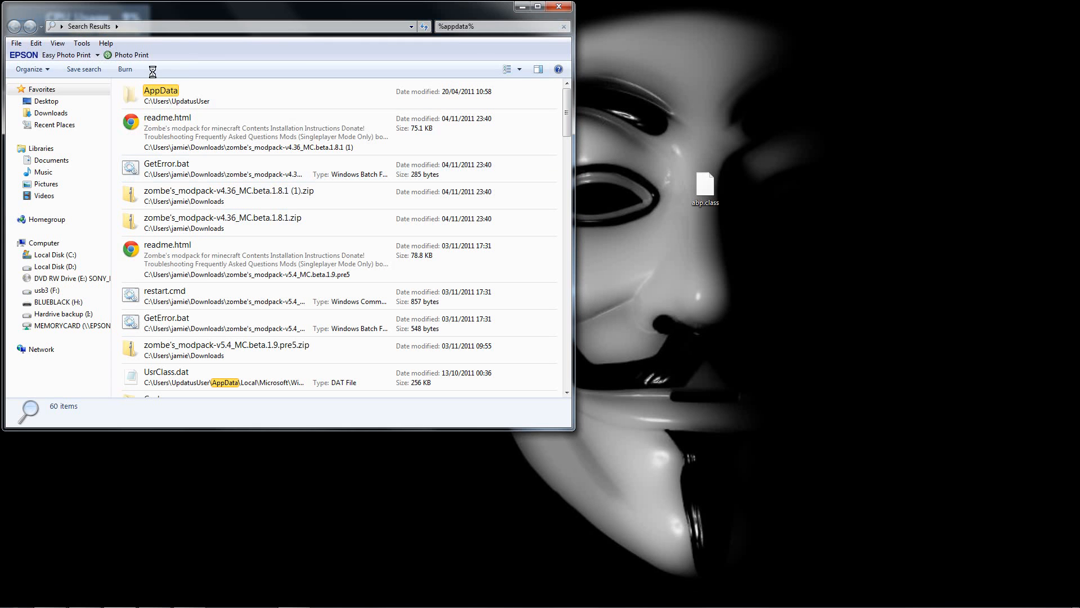
pyautogui.doubleClick(161, 90)
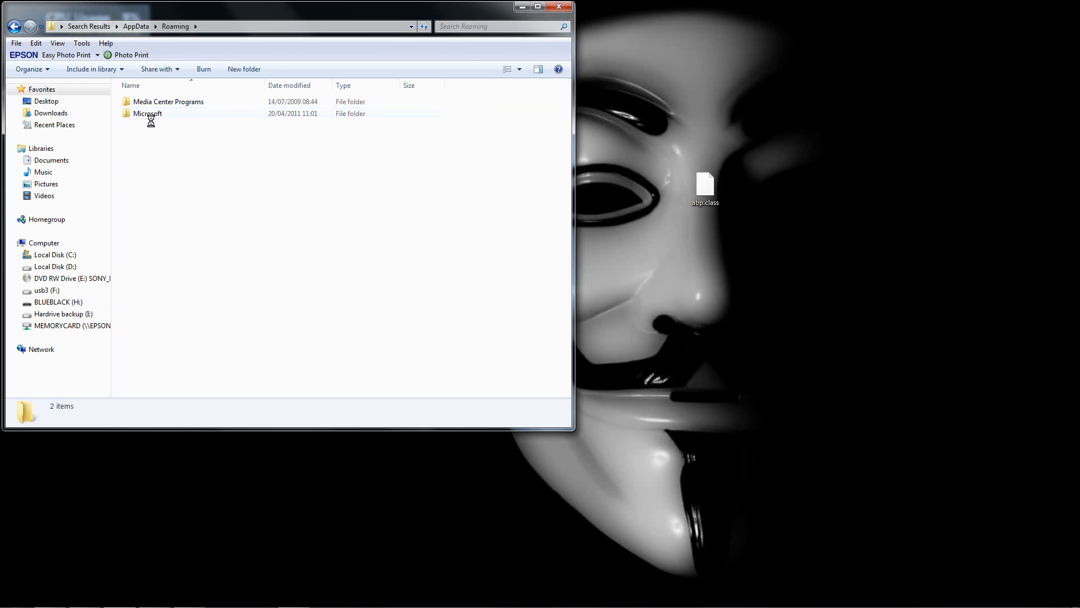
pyautogui.click(558, 7)
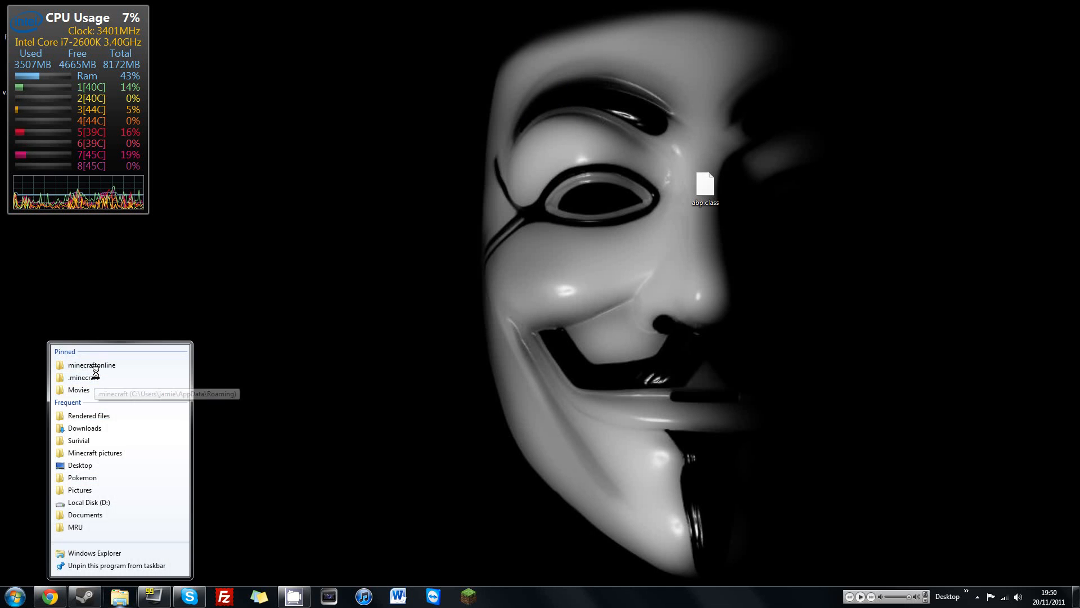
# Open Roaming's .minecraft bin folder and bring up the actions menu for minecraft.jar.
pyautogui.click(86, 377)
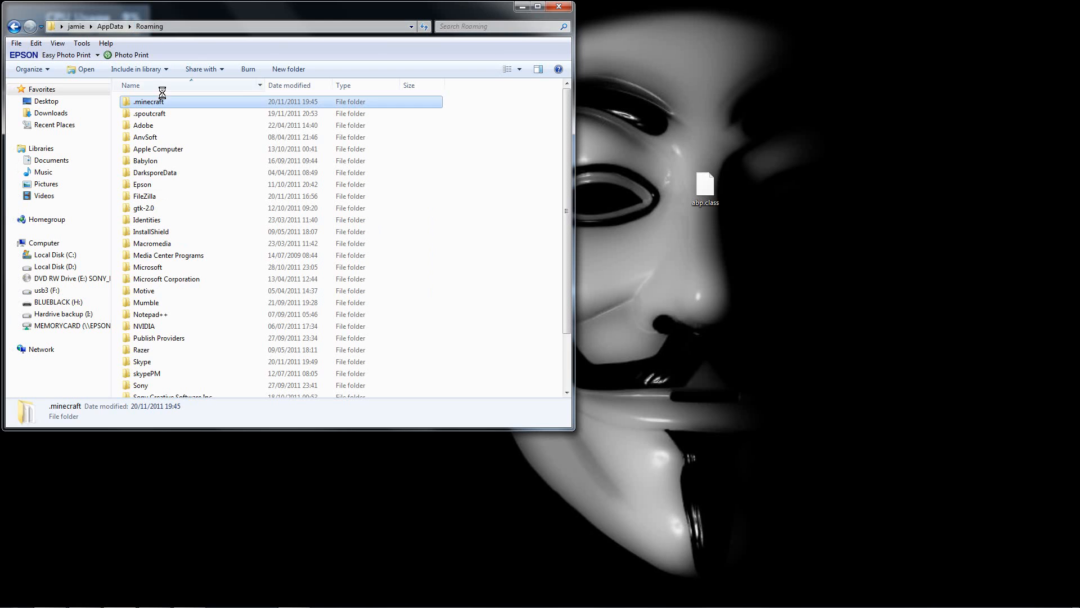
pyautogui.doubleClick(148, 101)
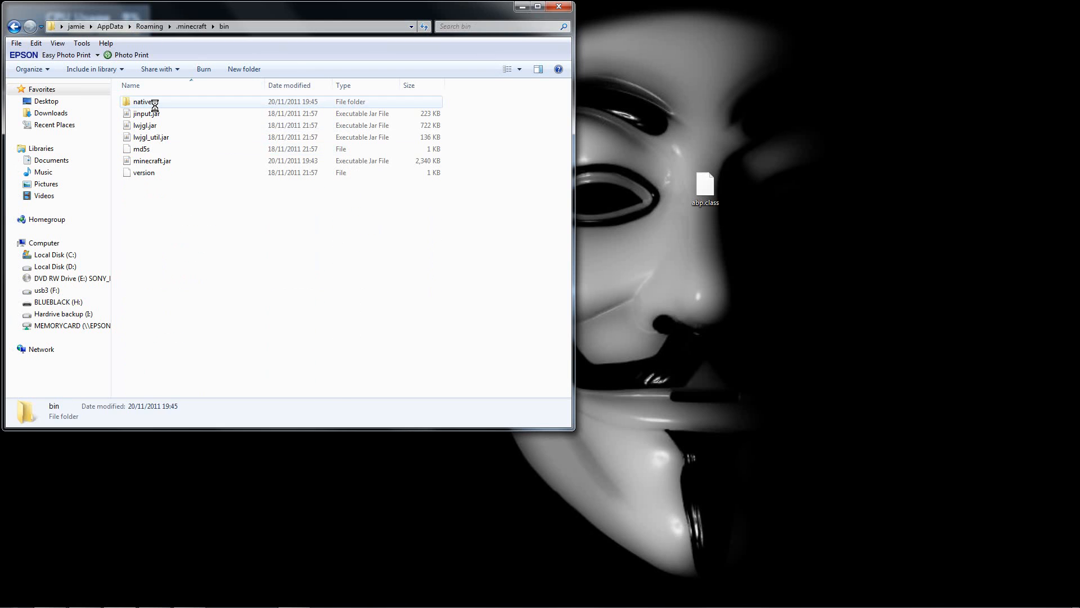
pyautogui.rightClick(152, 161)
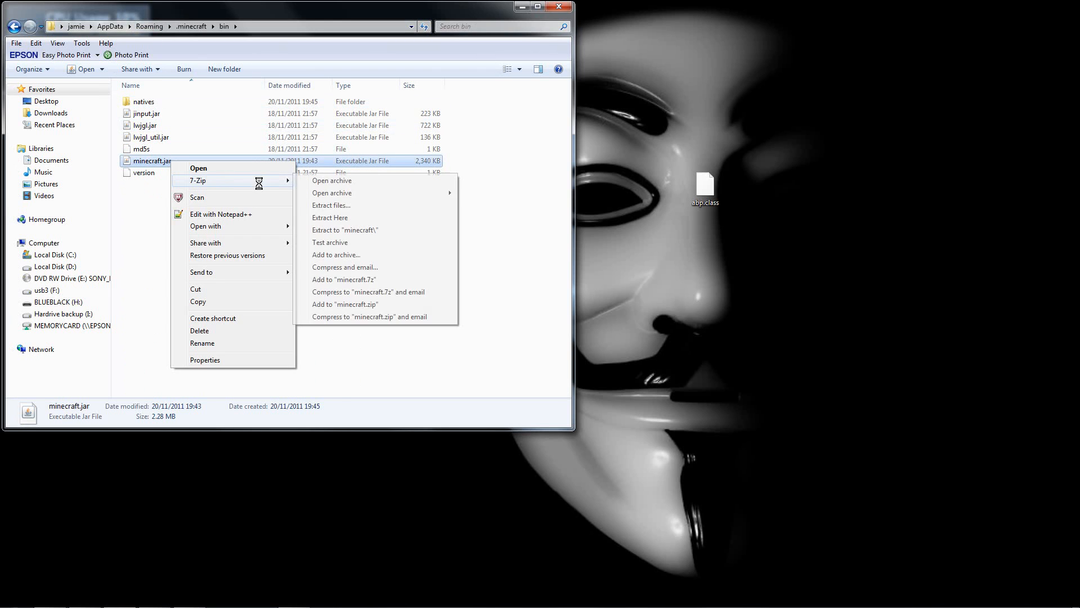
# Open minecraft.jar in 7-Zip and confirm copying abp.class into the archive.
pyautogui.click(330, 180)
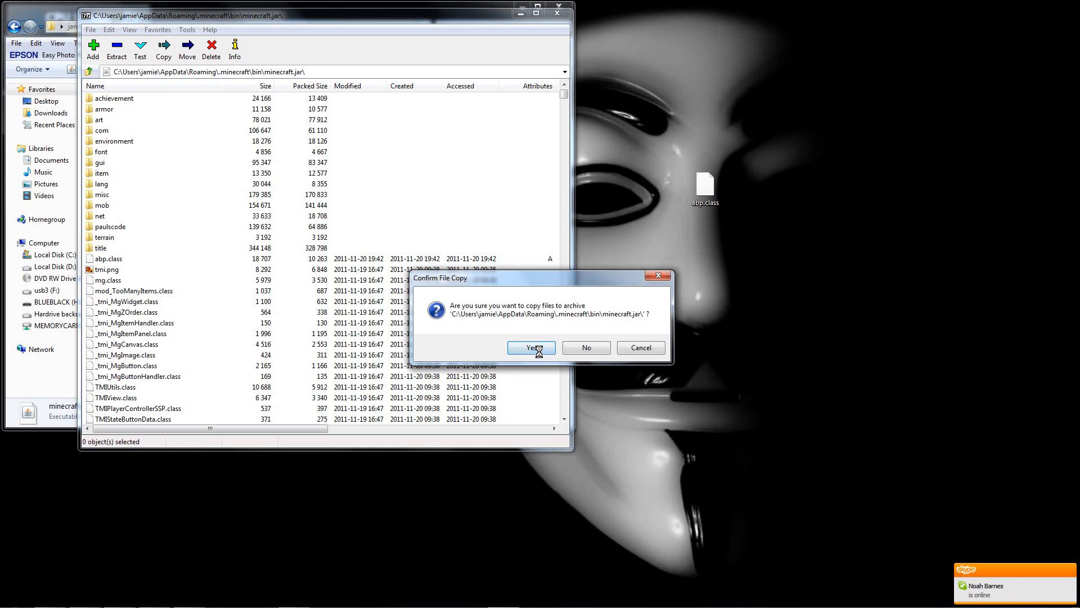
pyautogui.click(530, 348)
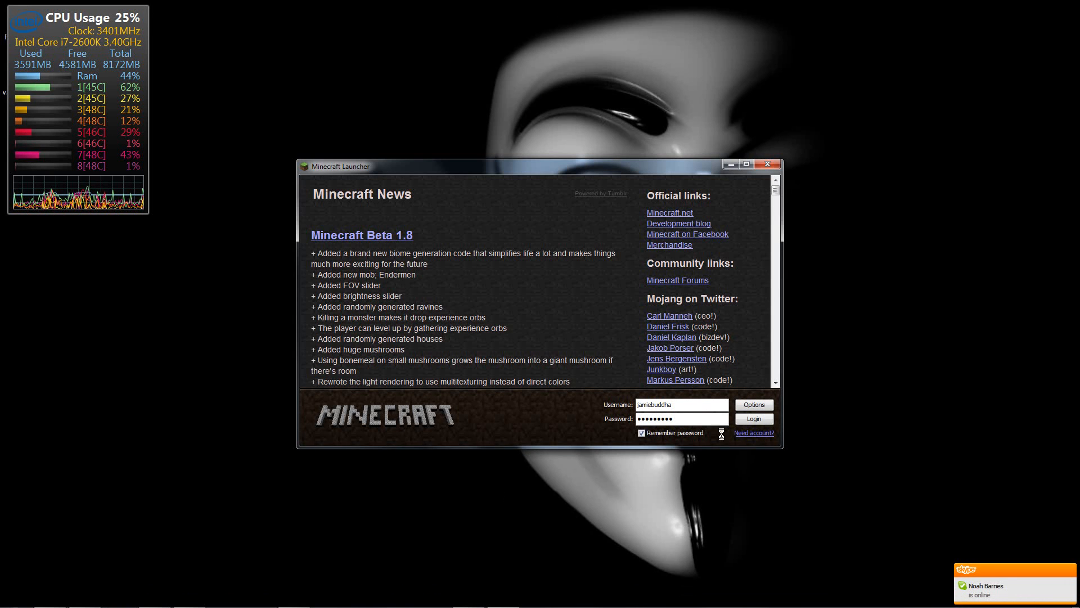
# Log in, join the multiplayer server without the key error, and exit through the game menu.
pyautogui.click(754, 419)
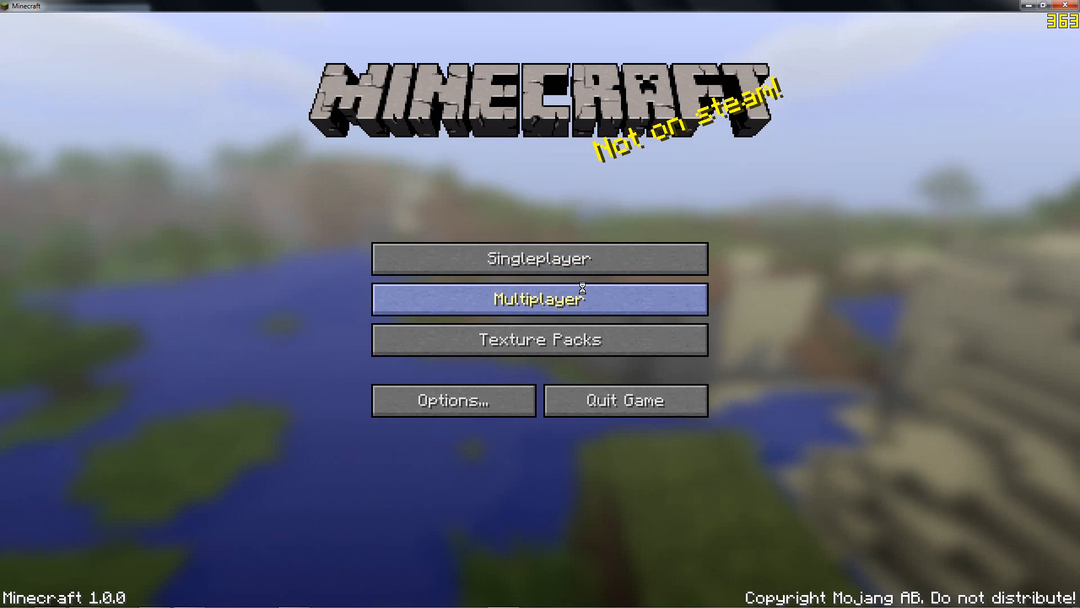
pyautogui.click(540, 300)
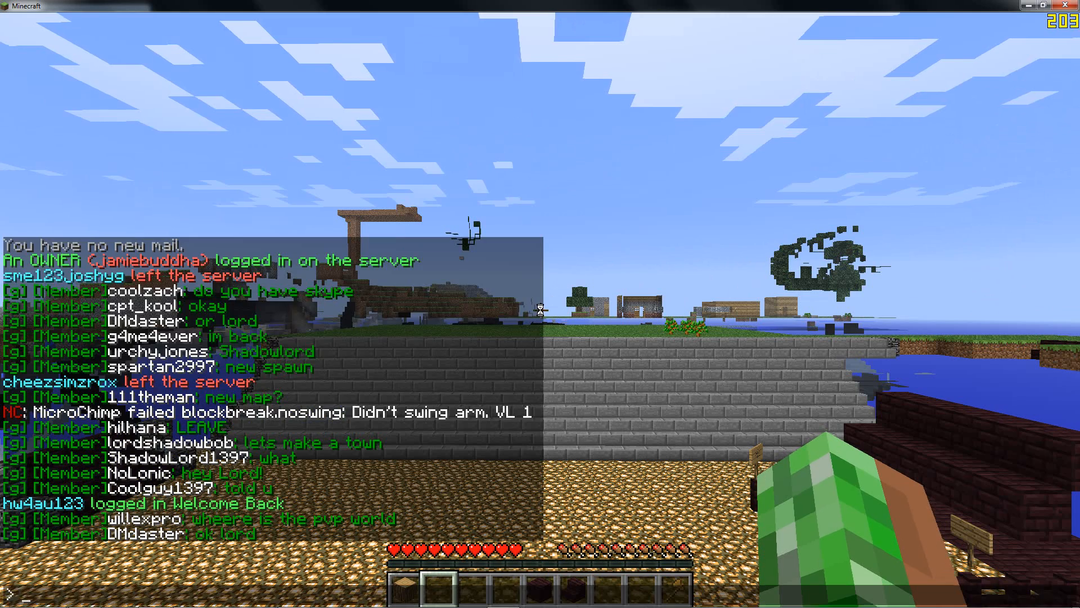
pyautogui.press('Escape')
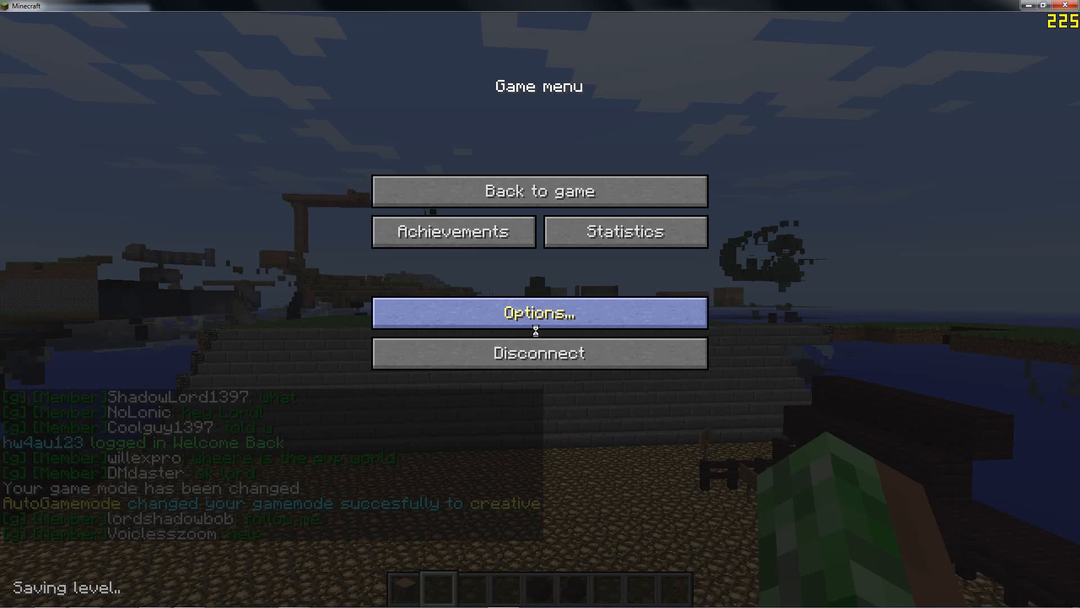
pyautogui.click(539, 352)
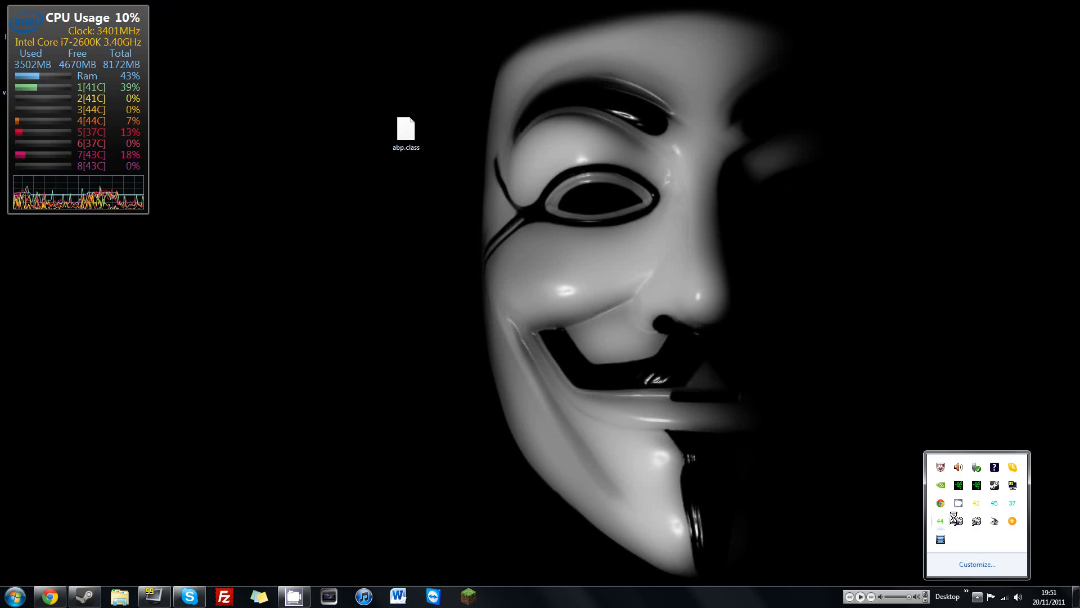
pyautogui.rightClick(958, 502)
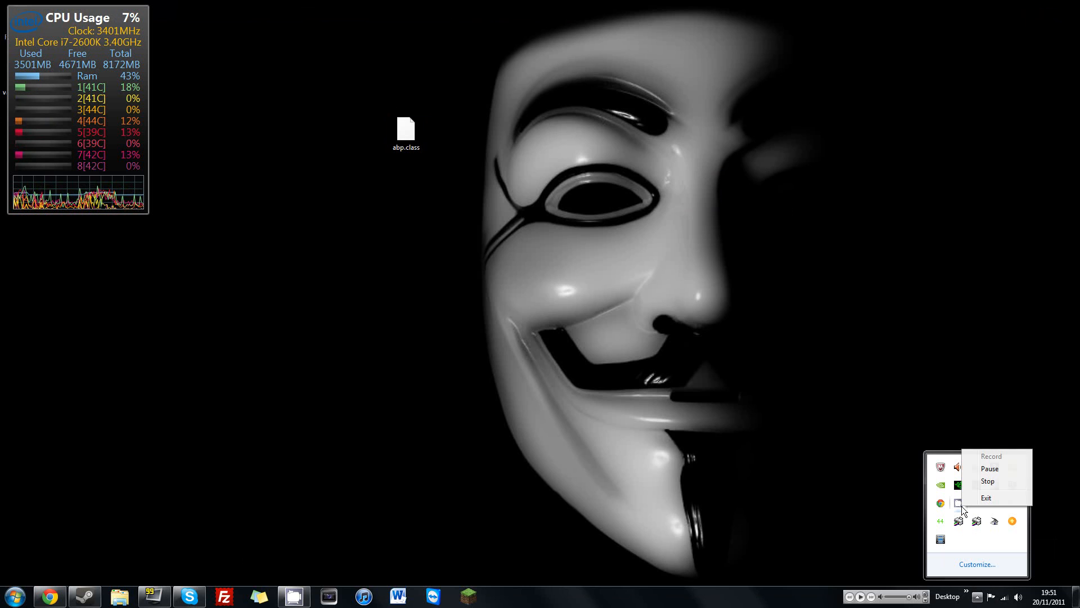
pyautogui.moveTo(987, 481)
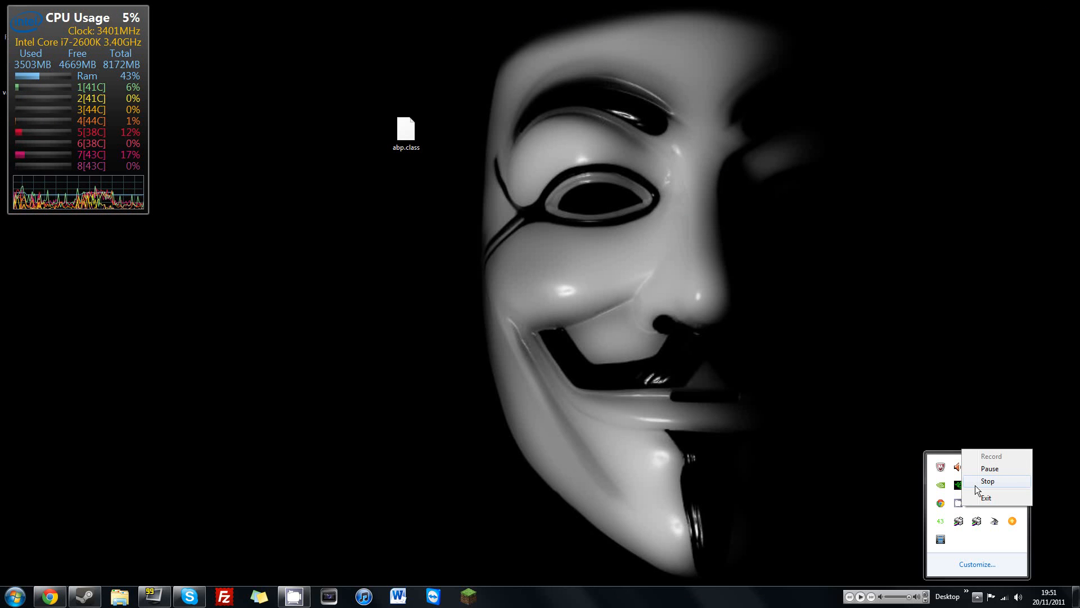